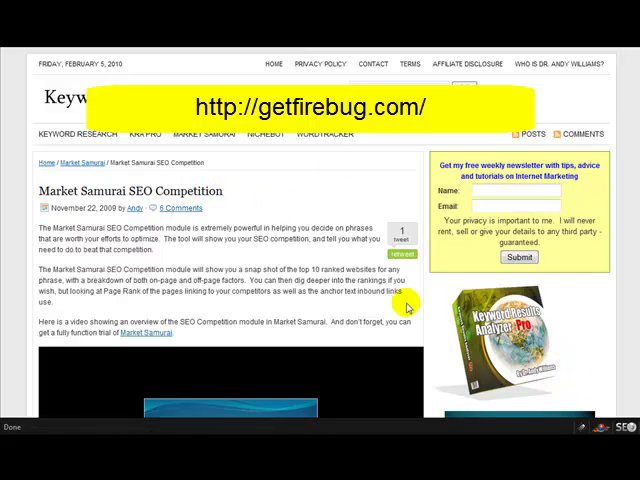
Step: Browse the style.css rules in the CSS tab, then switch back to the HTML markup view
scroll("down", 3)
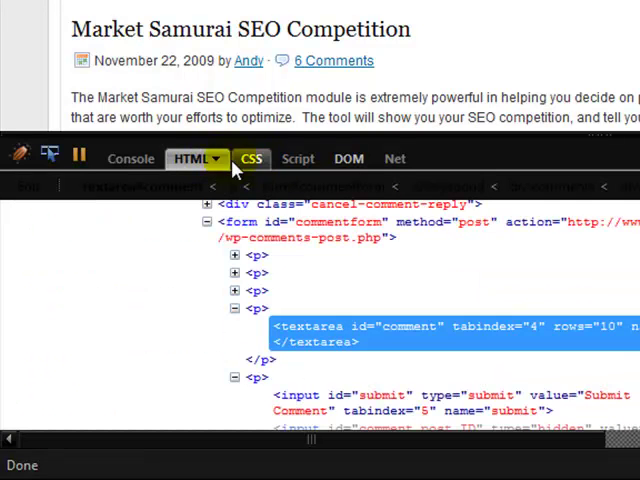
left_click(251, 158)
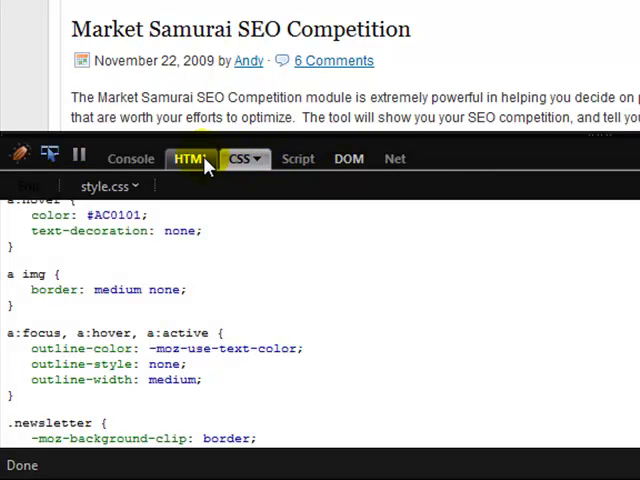
left_click(193, 170)
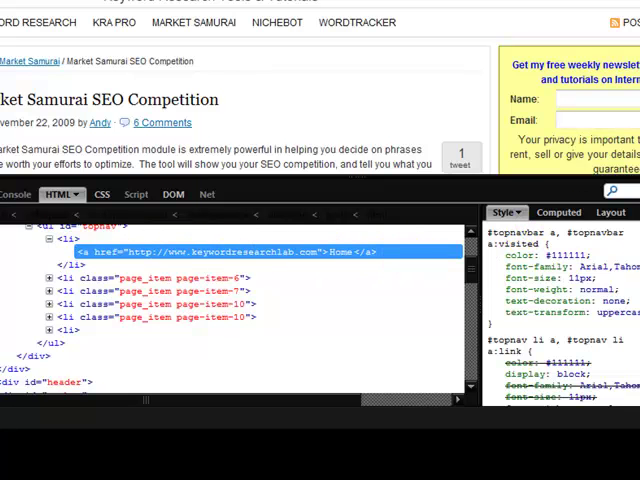
Step: Scroll to the Home link in ul#topnav and view its Style rules with stylesheet line references
scroll("down", 3)
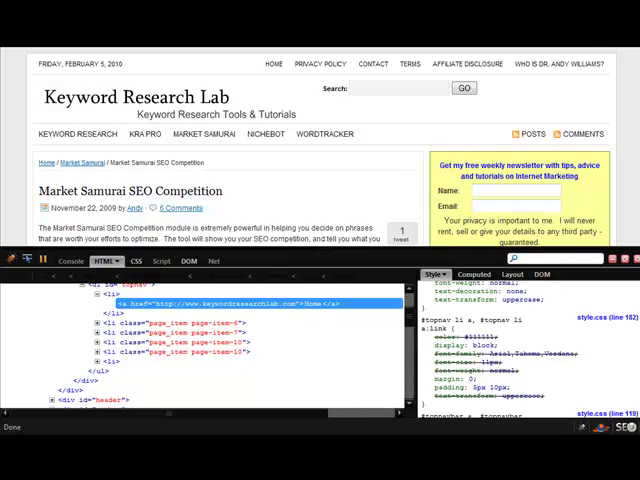
Step: Scroll to the comment form, inspect textarea#comment and set its background to #EEAF02
scroll("down", 3)
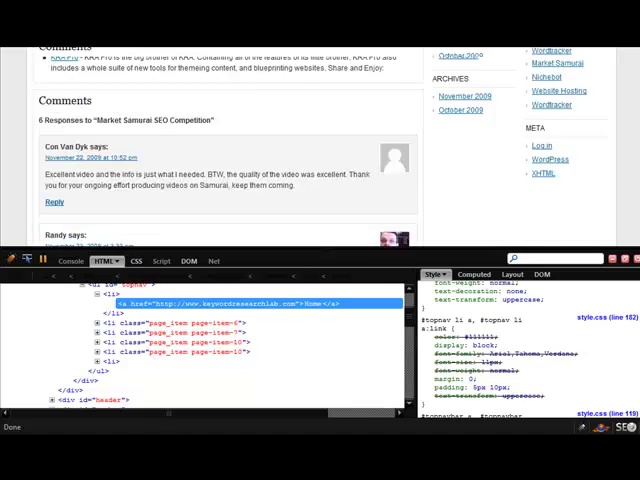
scroll("down", 3)
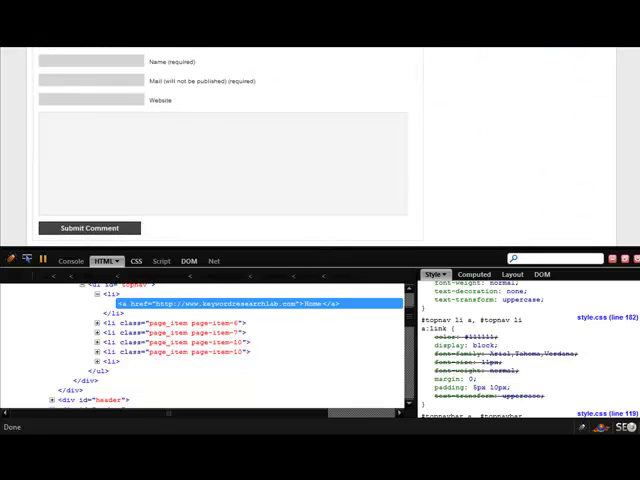
scroll("down", 3)
type("#EEAF02 none repeat scroll 0 0")
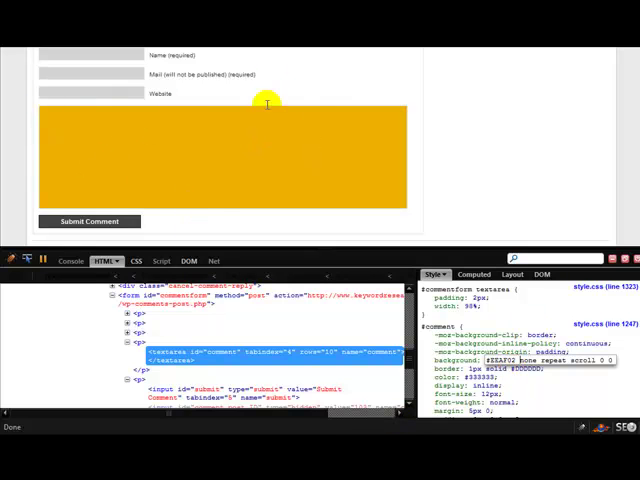
mouse_move(220, 161)
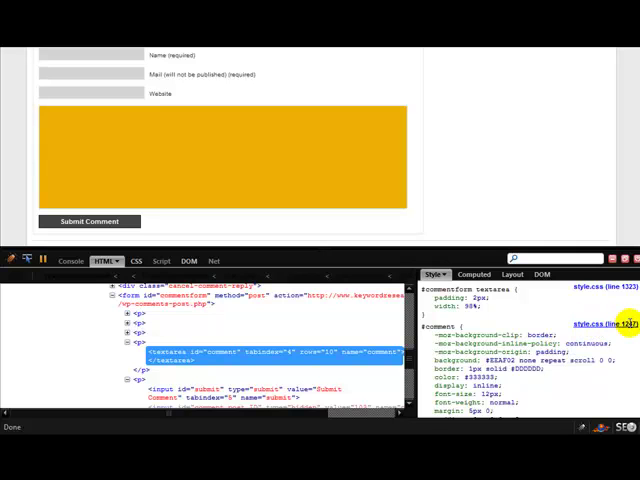
left_click(123, 261)
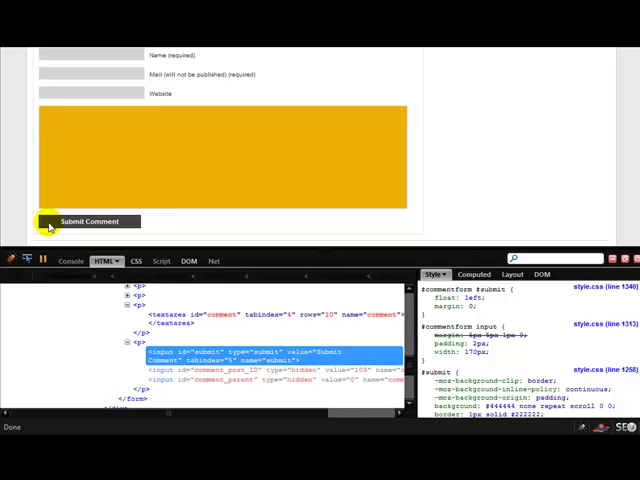
Step: Give the #submit rule a 1px dashed #FFFFFF border, #111111 text and #EEAF02 background
left_click(89, 221)
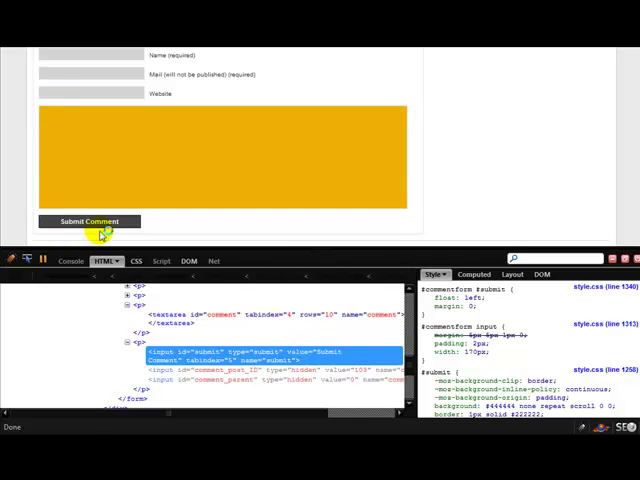
mouse_move(370, 338)
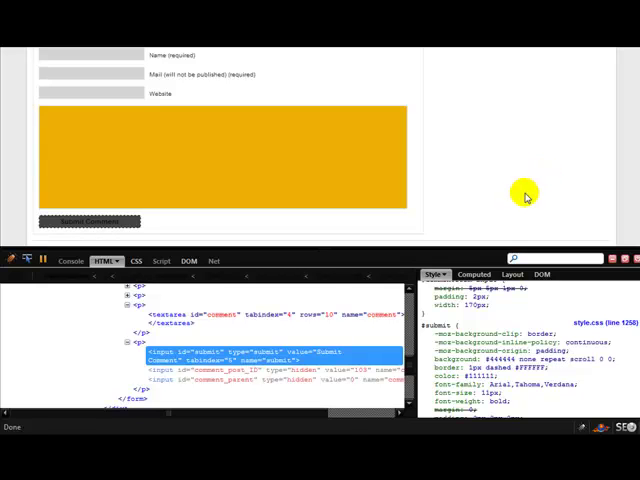
right_click(500, 360)
type("EEAF02")
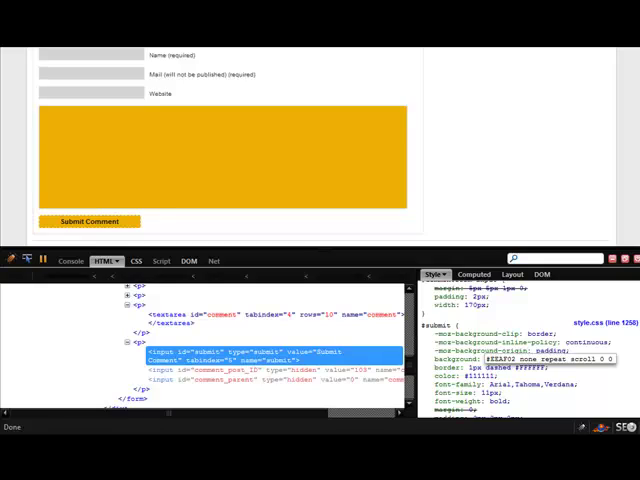
scroll("down", 3)
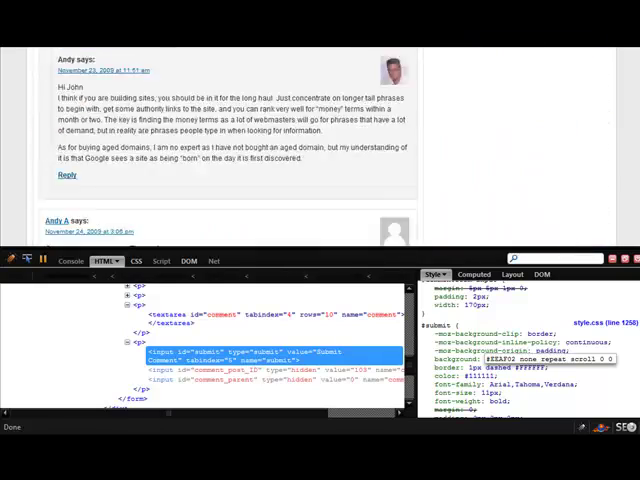
Step: Select div.post and change the .post border to 1px solid #EEAF02
scroll("down", 3)
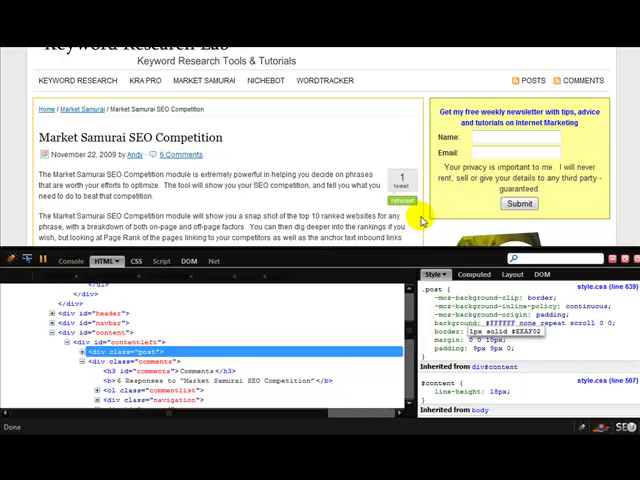
scroll("down", 3)
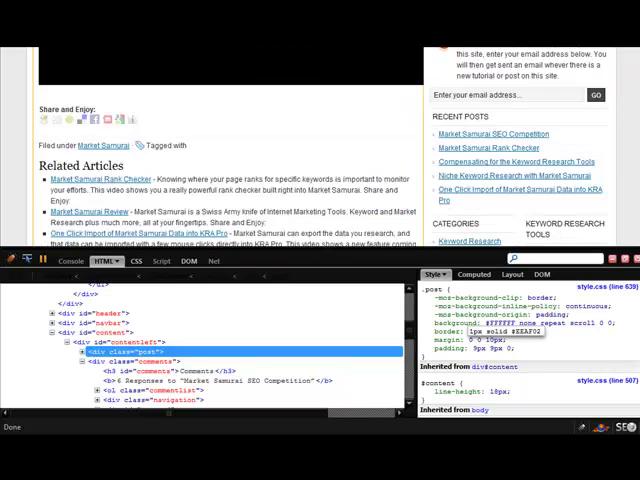
scroll("down", 3)
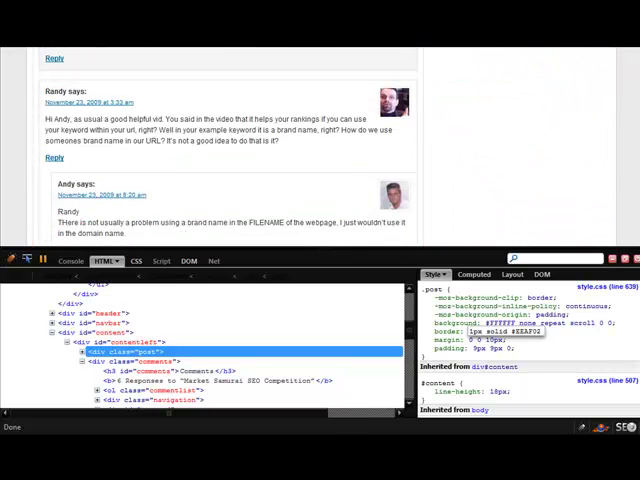
scroll("down", 3)
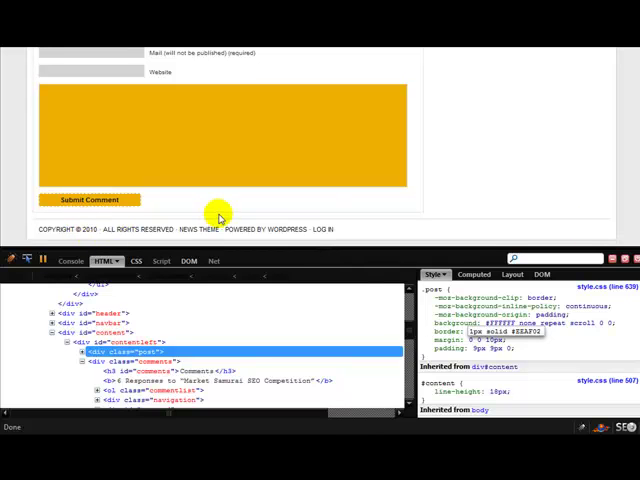
mouse_move(538, 234)
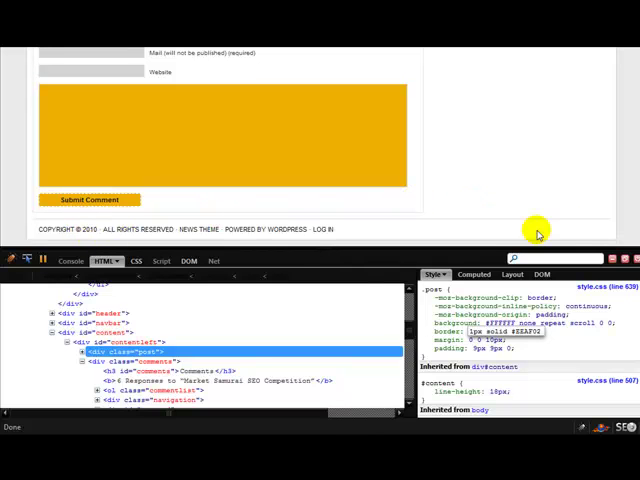
left_click(136, 261)
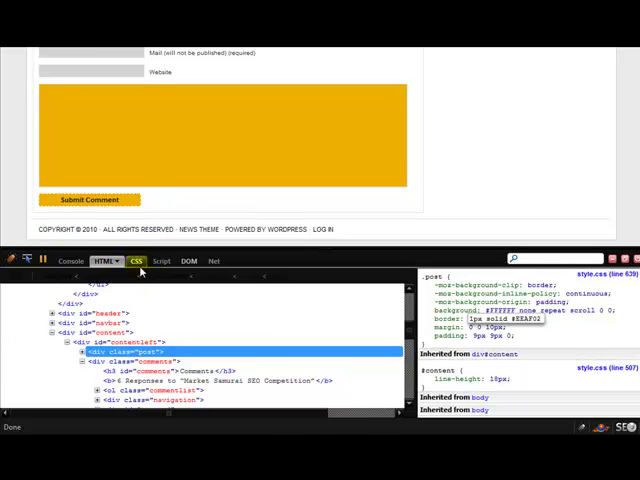